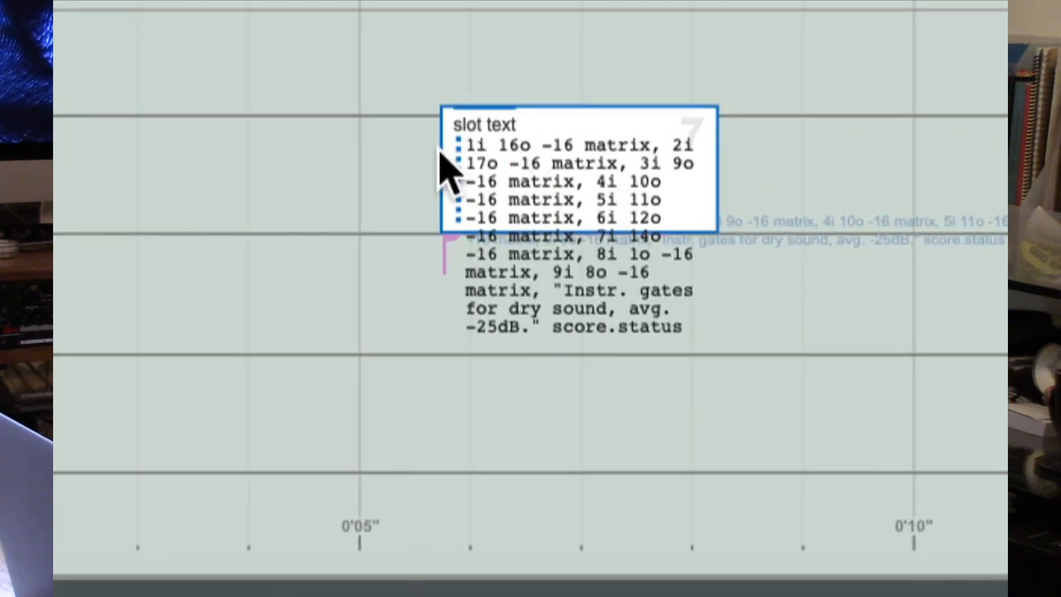
mouse_move(638, 191)
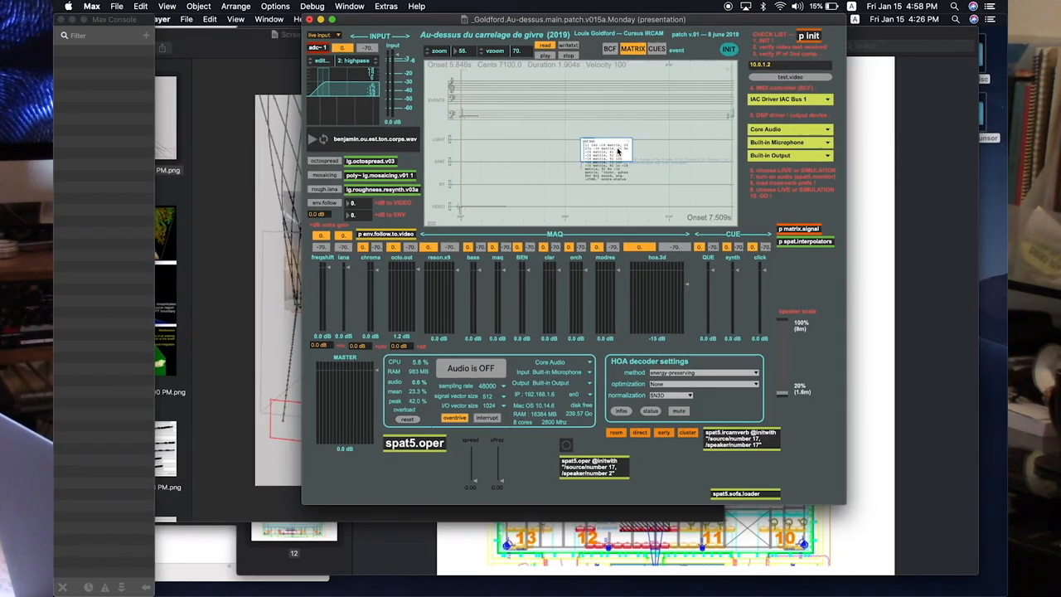
Step: Close the bach slot's matrix routing text popup by clicking elsewhere in the patch
left_click(627, 53)
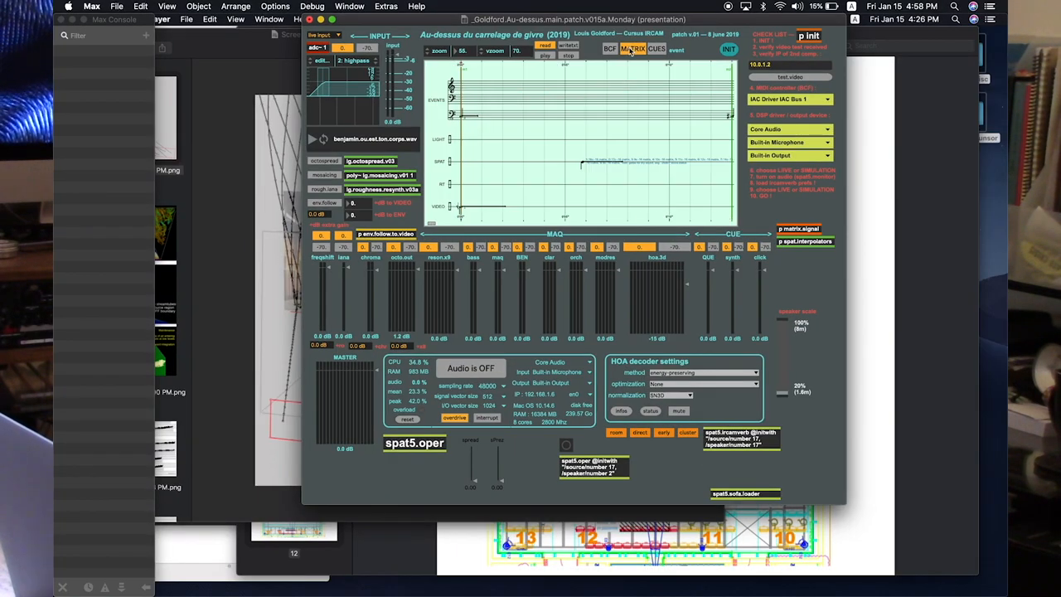